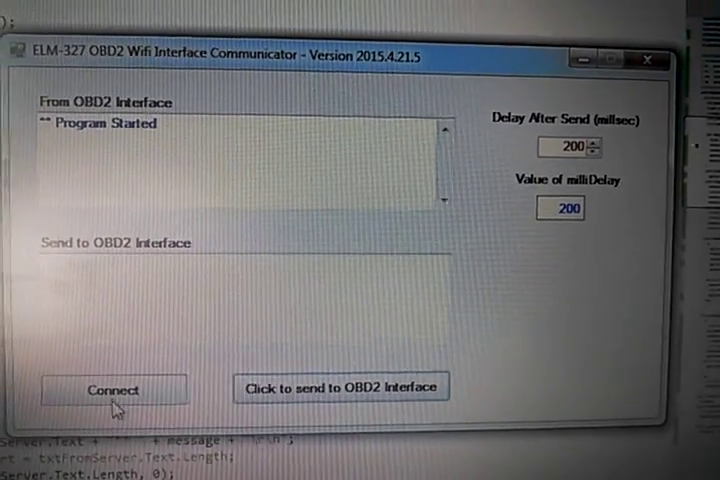
Connect to the ELM327 WiFi adapter and wait for the connected log message
left_click(112, 388)
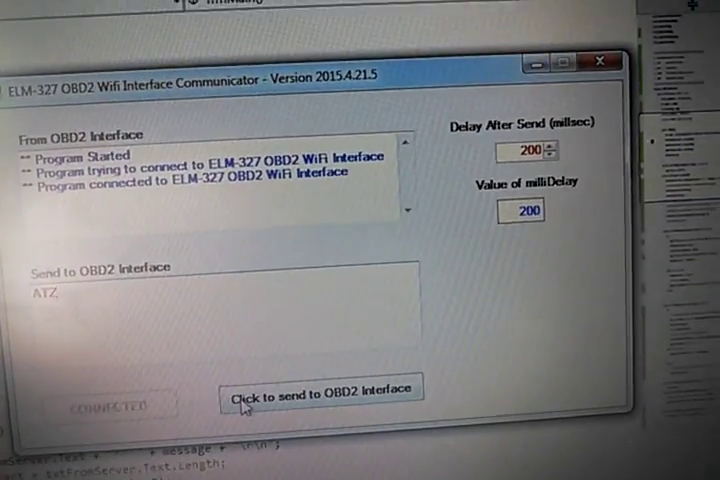
Send ATZ and ATE1, getting ELM327 v1.5 and OK replies, then start typing ATL1
left_click(322, 388)
type("E1")
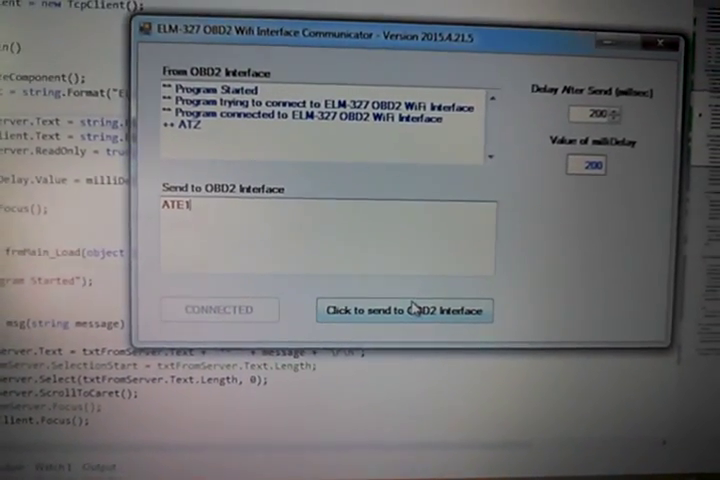
left_click(404, 310)
type("A")
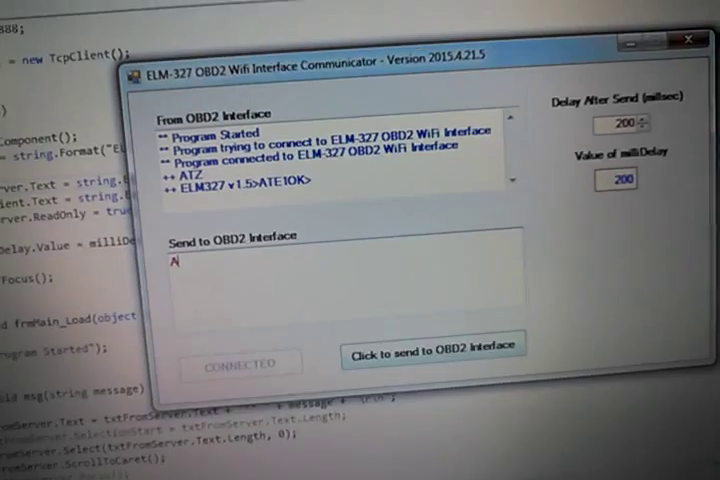
type("TL1")
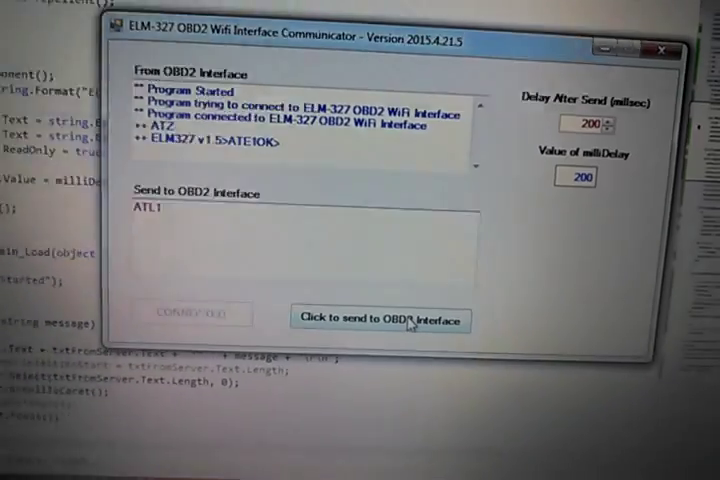
Send ATL1 for linefeeds, then send ATI so the adapter replies ELM327 v1.5
left_click(380, 320)
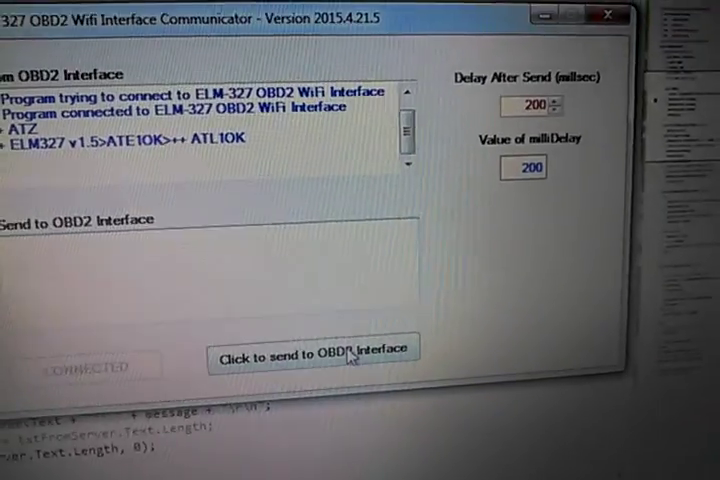
type("A")
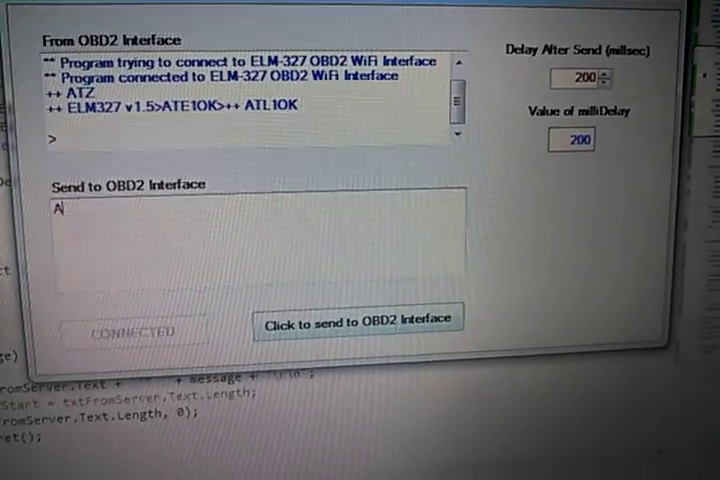
type("TI")
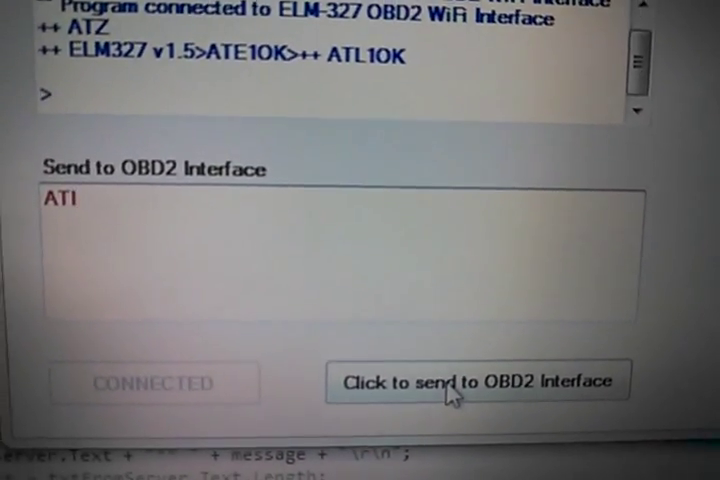
left_click(476, 382)
type("A")
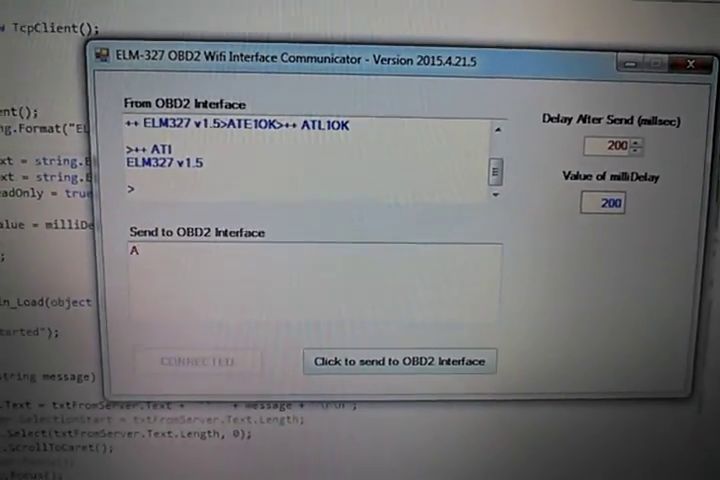
Send ATSP0 to set automatic protocol, getting OK, then type the ATRV query
type("TSP0")
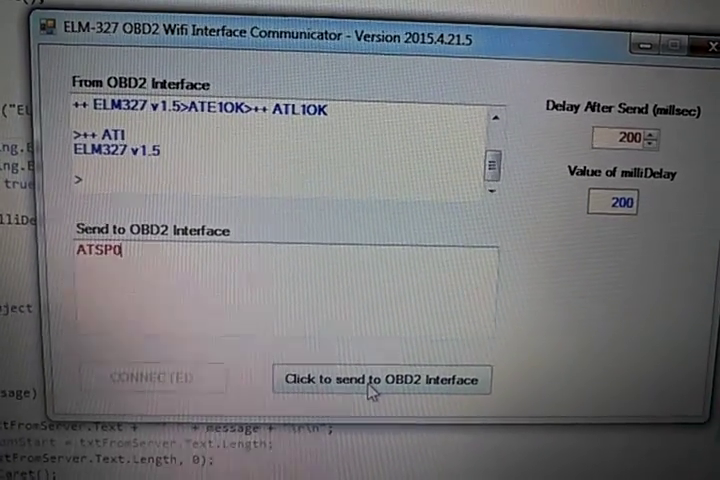
left_click(384, 380)
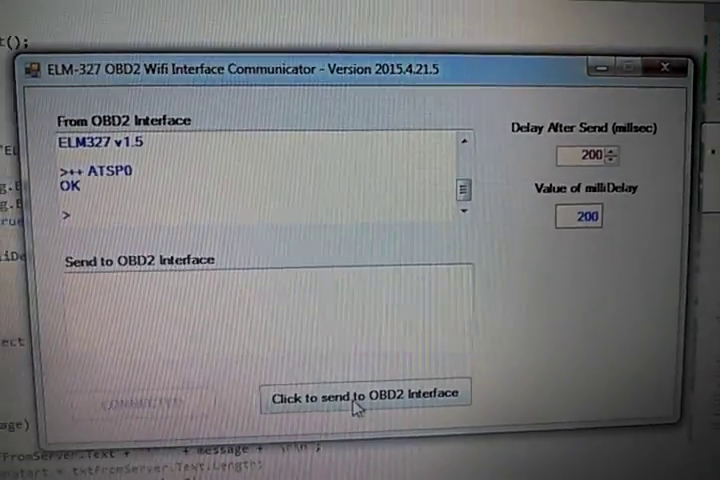
type("ATRV")
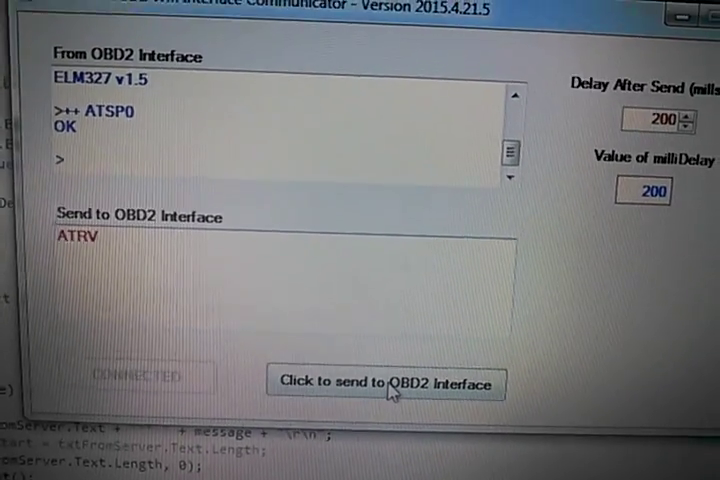
Send the ATRV battery voltage query to the adapter
left_click(384, 384)
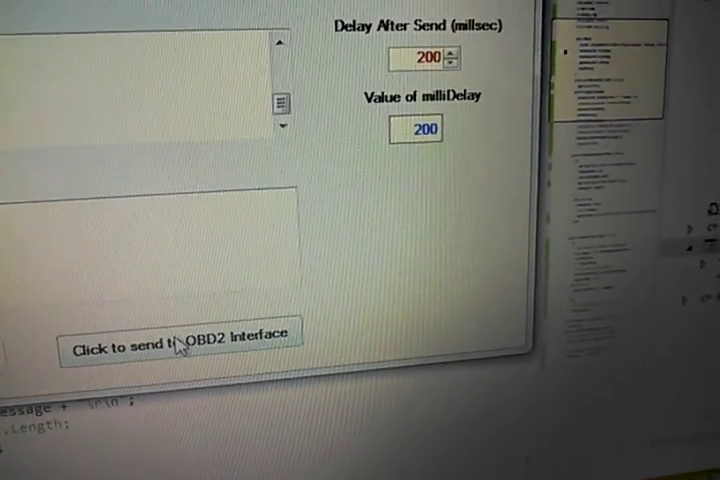
Send 0100 for supported PIDs, getting SEARCHING... and 41 00, then type 010
left_click(176, 348)
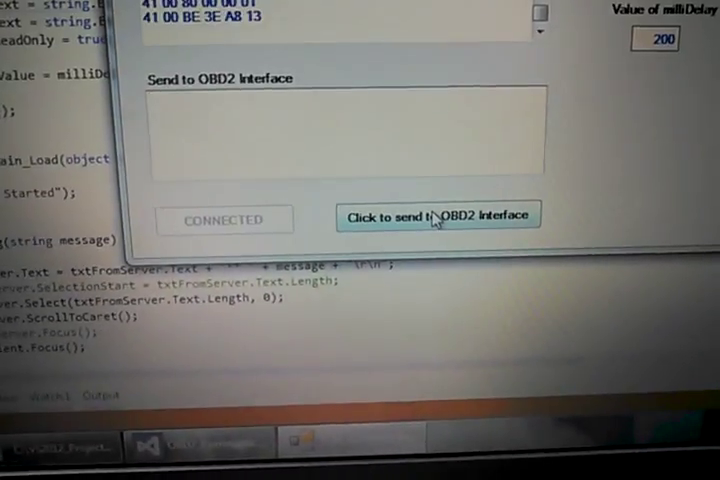
type("010")
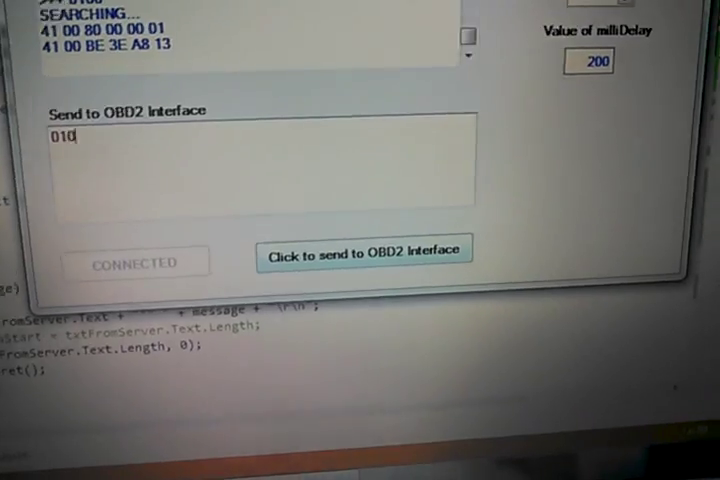